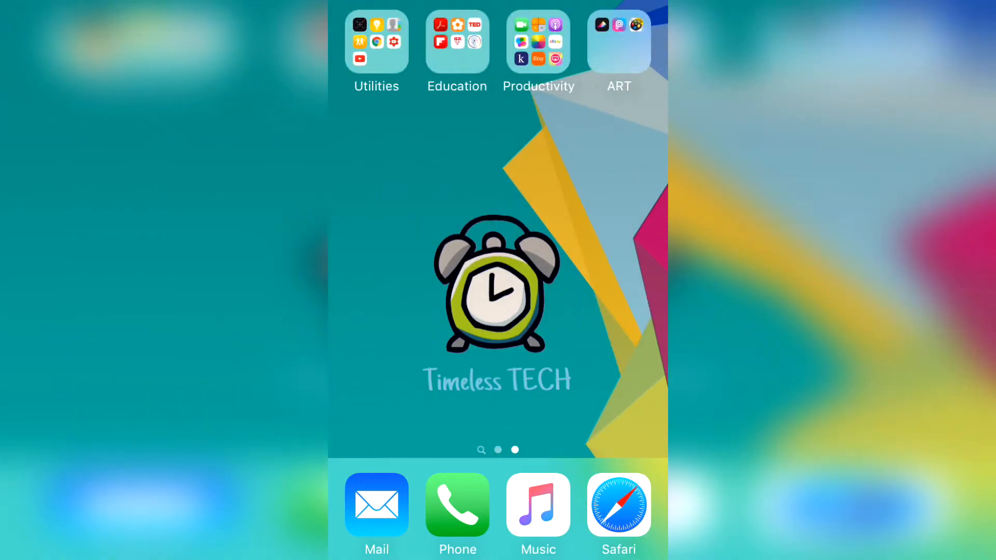
Open the ART folder holding Procreate, PicsArt and ArtStudio Lite.
left_click(618, 42)
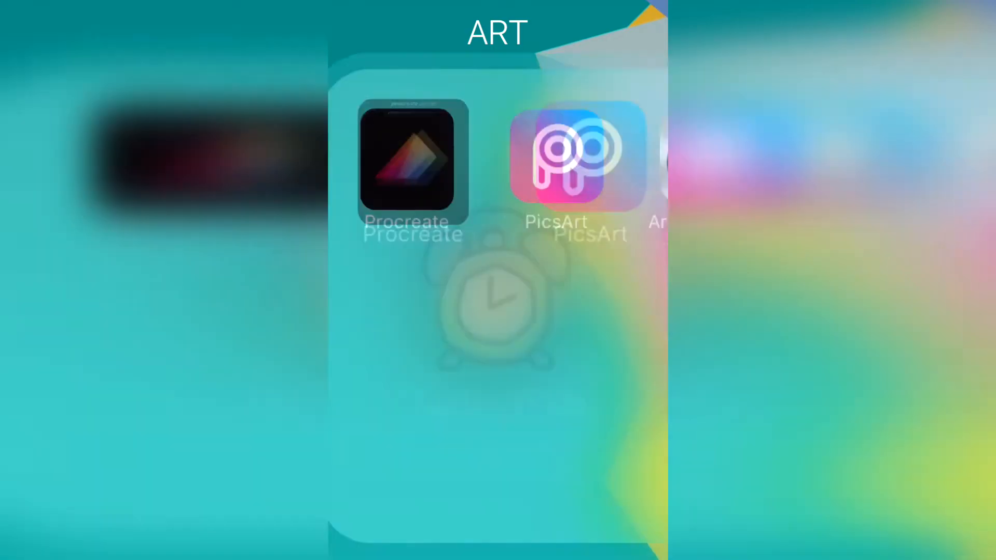
Launch Procreate, load the soldier painting, select the soft airbrush and show the colour wheel.
left_click(413, 162)
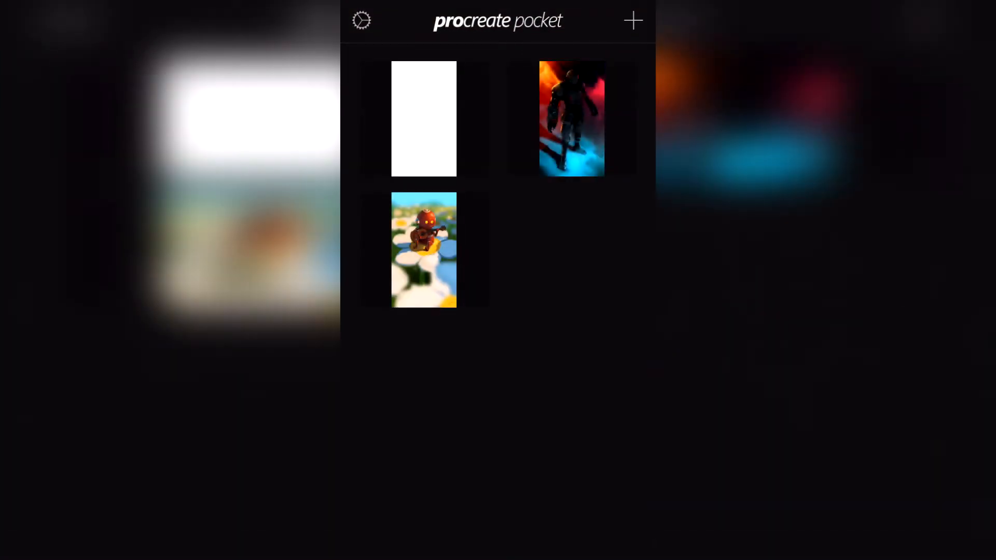
left_click(571, 118)
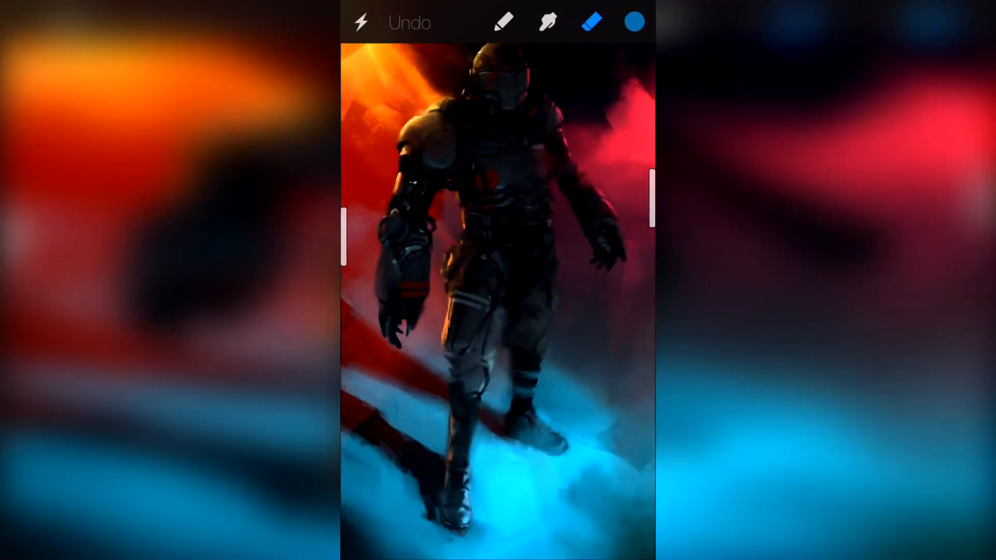
left_click(504, 22)
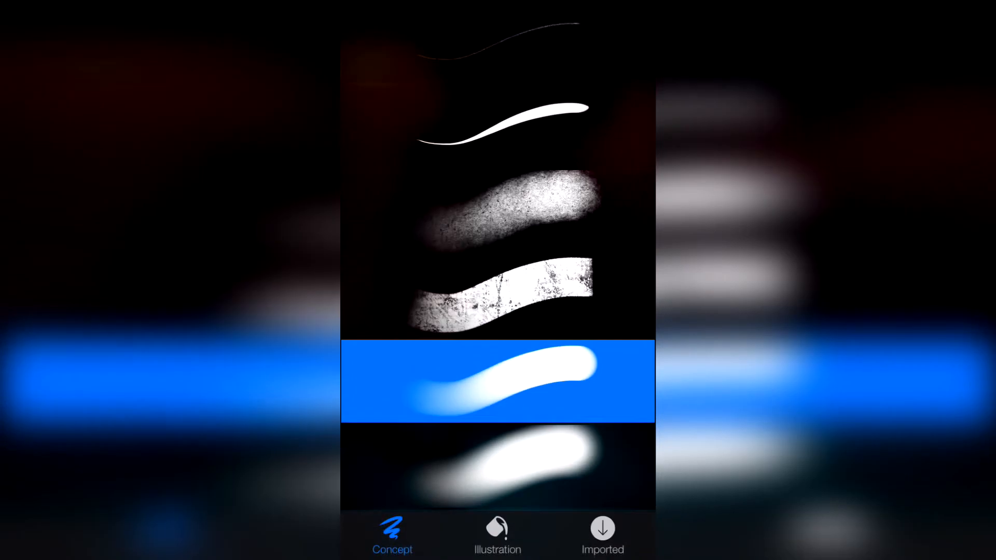
left_click(497, 535)
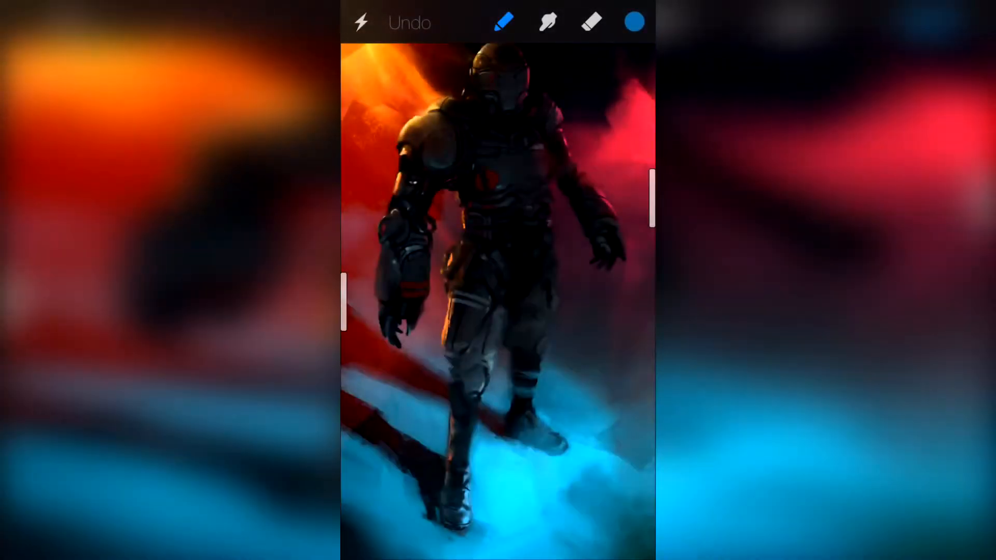
left_click(634, 22)
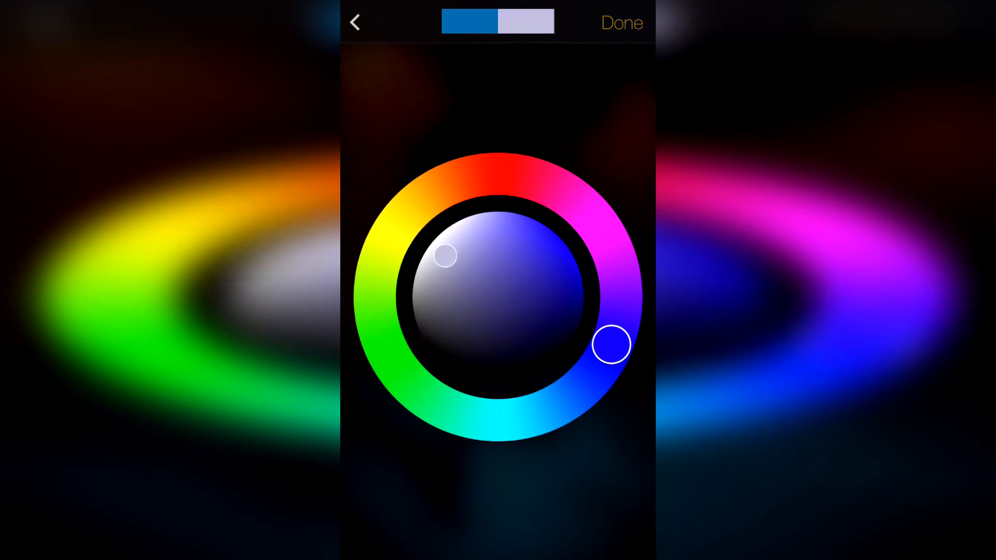
Confirm pale lavender, paint a test squiggle, then undo it.
left_click(620, 23)
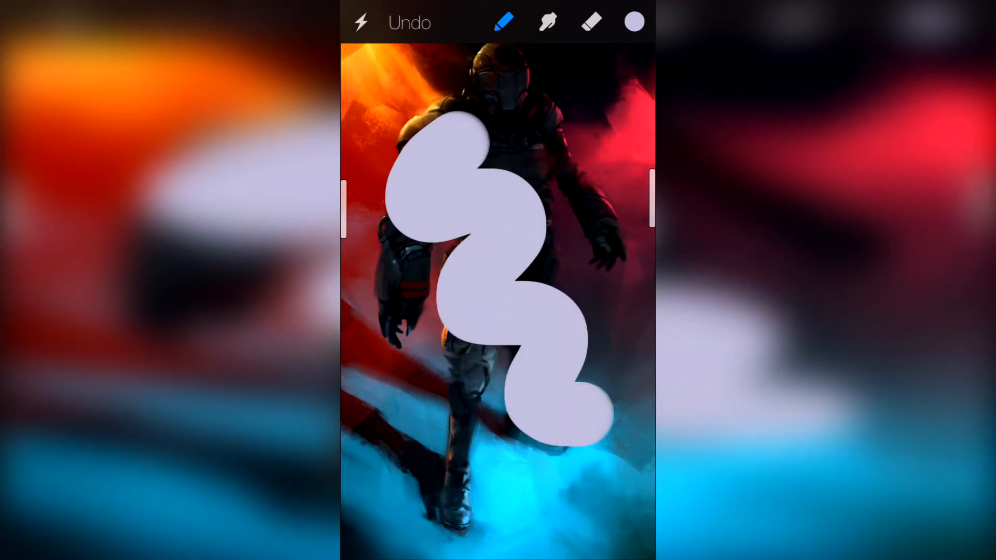
left_click(410, 23)
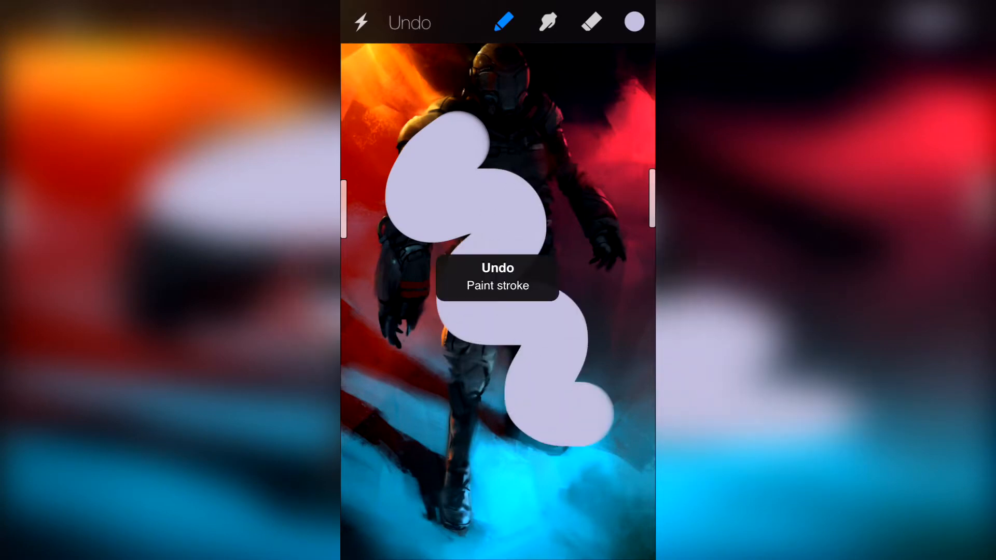
left_click(409, 22)
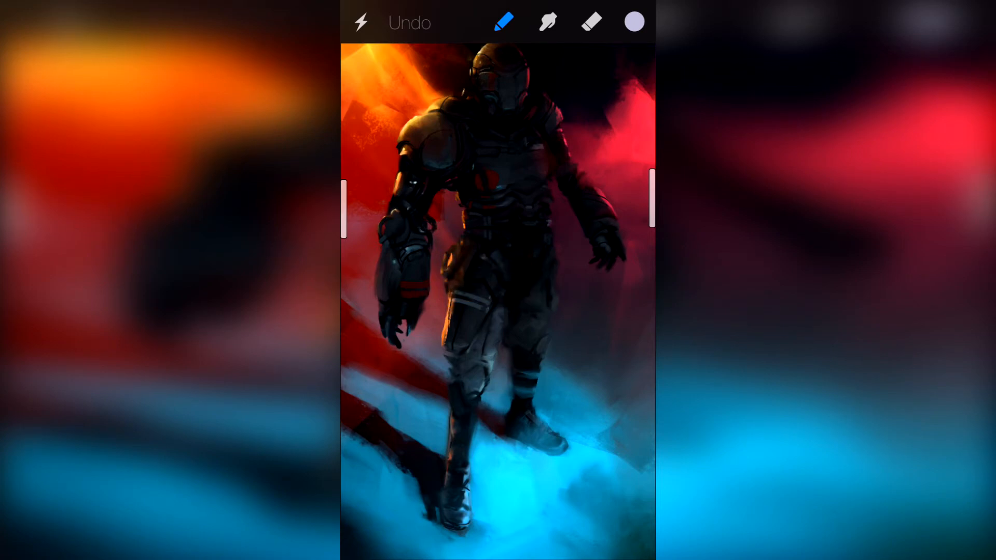
Switch to smudging and browse the Imported brushes collection.
left_click(547, 22)
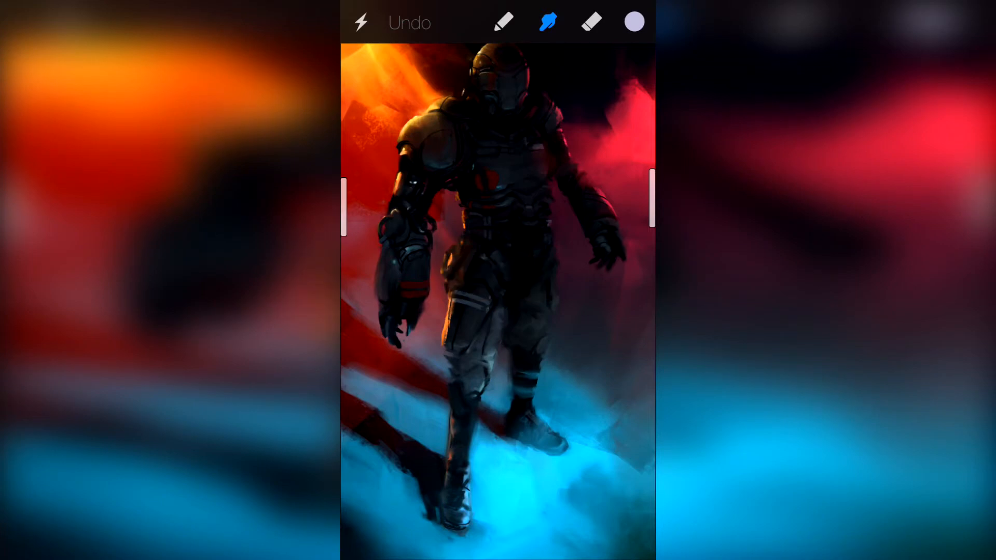
left_click(548, 21)
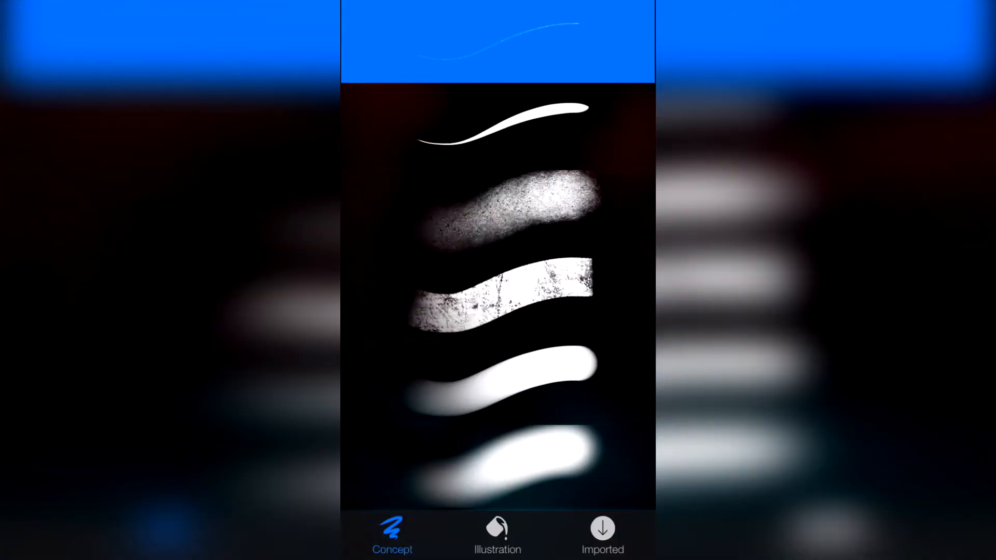
left_click(602, 533)
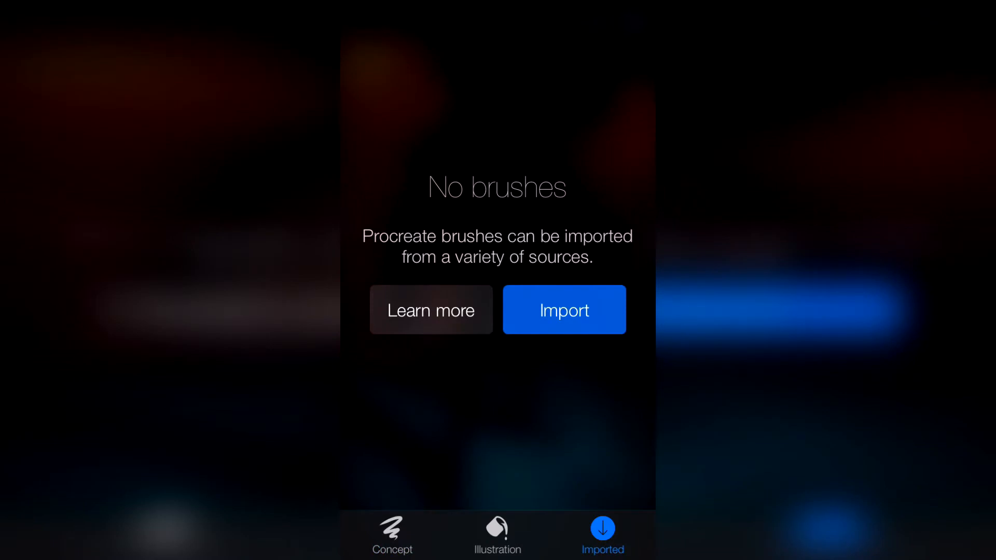
Test an eraser stroke, undo it, and return to the home screen.
left_click(392, 536)
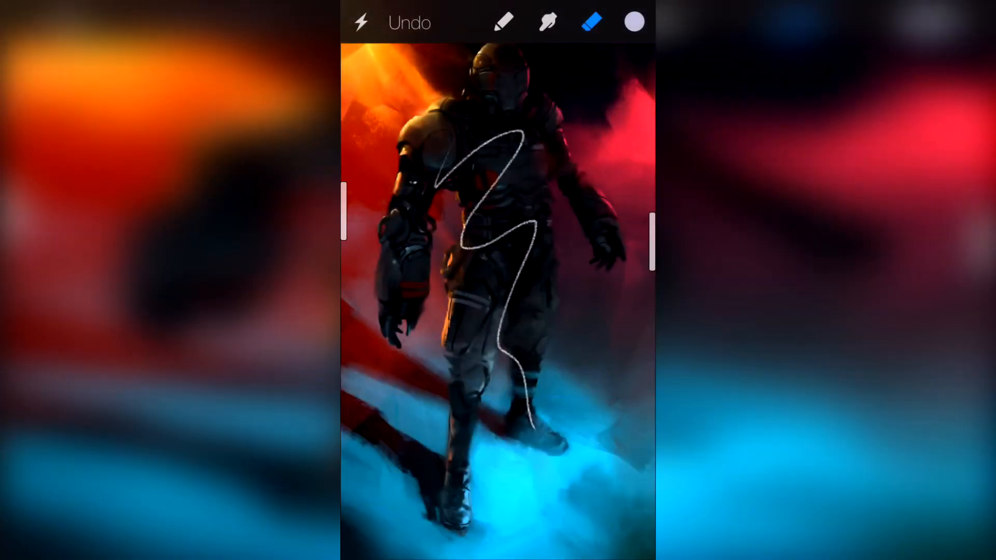
left_click(409, 23)
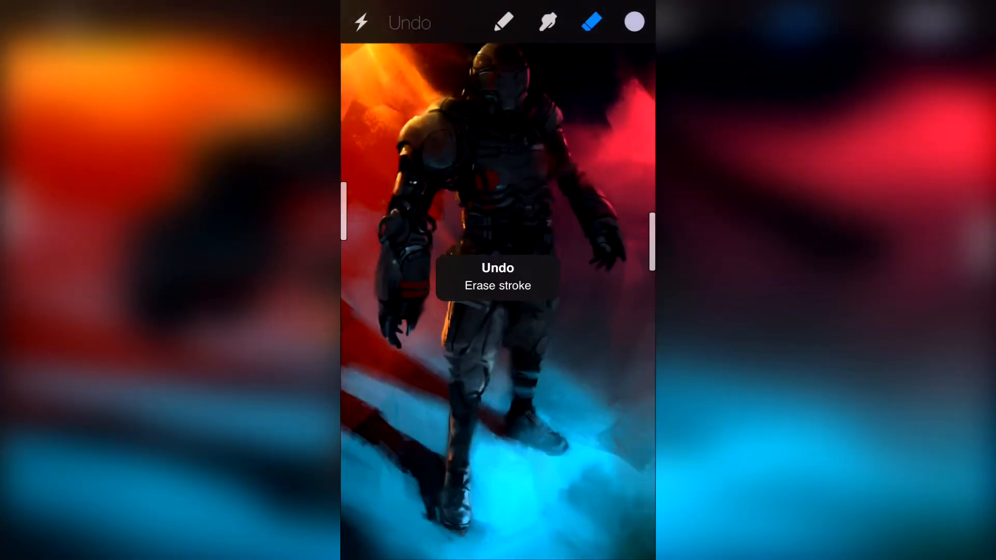
left_click(410, 23)
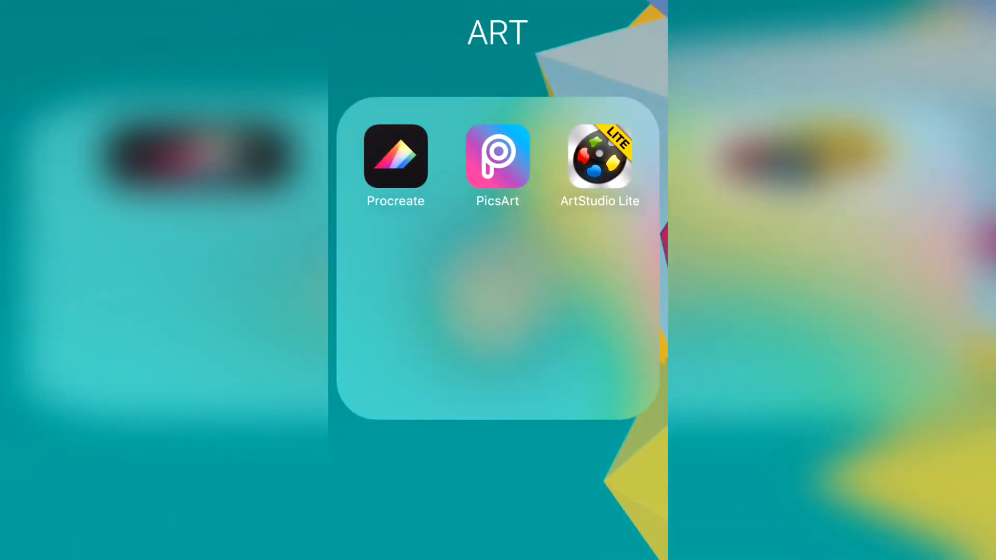
Launch PicsArt and choose Draw from the pink + menu.
left_click(497, 157)
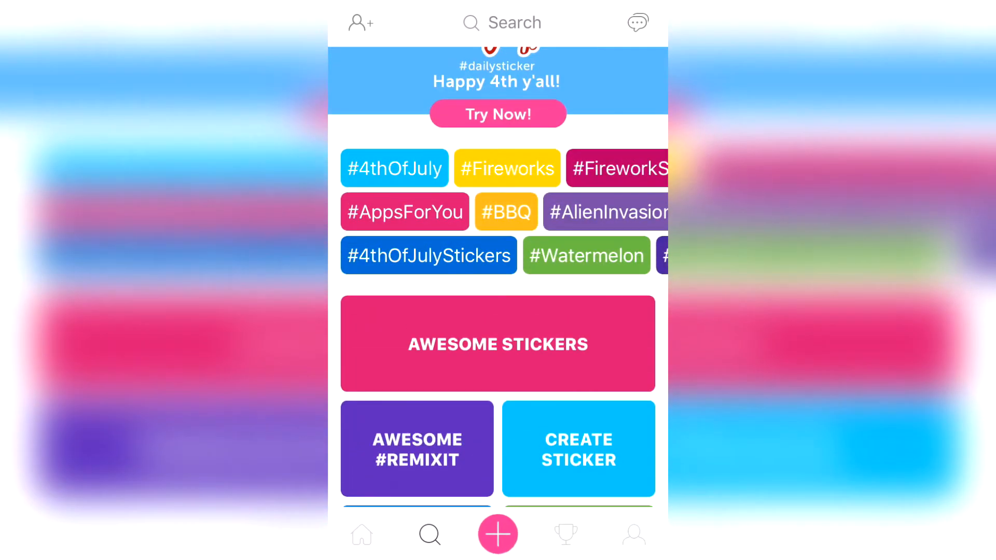
left_click(498, 534)
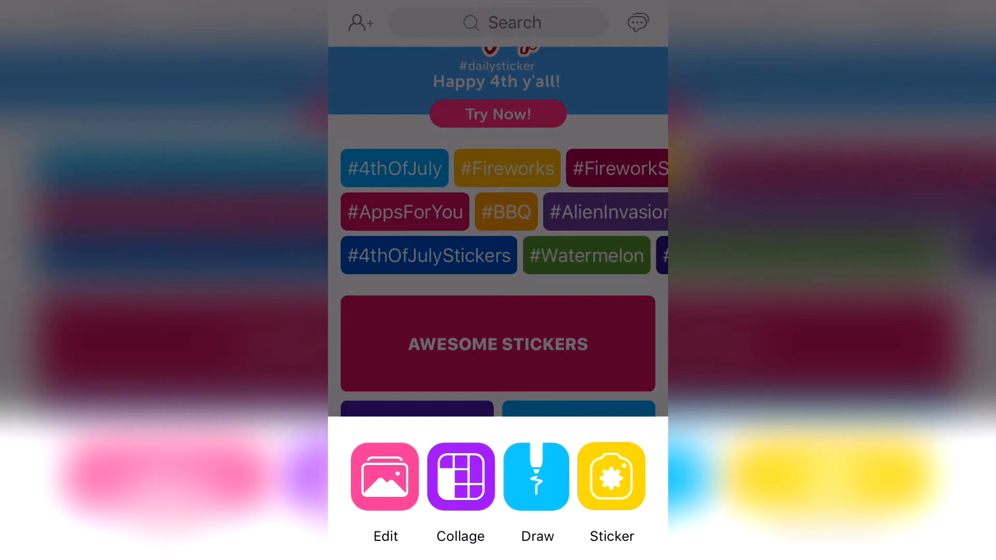
left_click(536, 477)
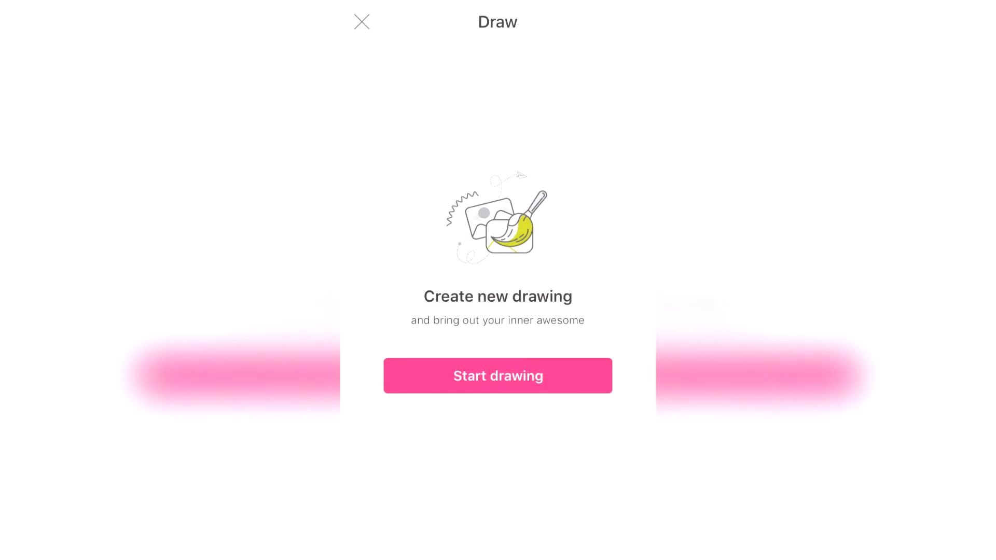
Start a drawing on white paper and show brush settings (size 16, 88% opacity).
left_click(498, 376)
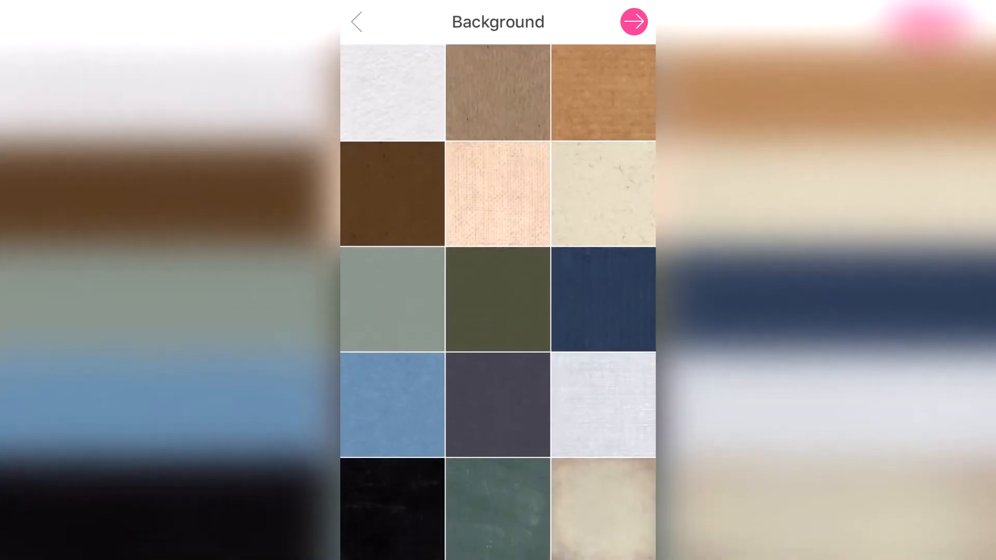
left_click(634, 20)
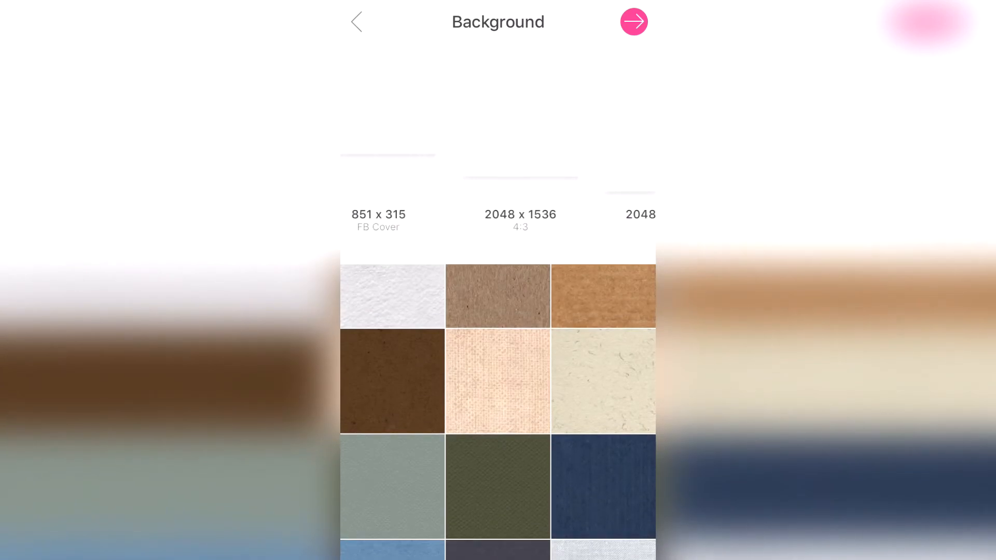
scroll("left", 3)
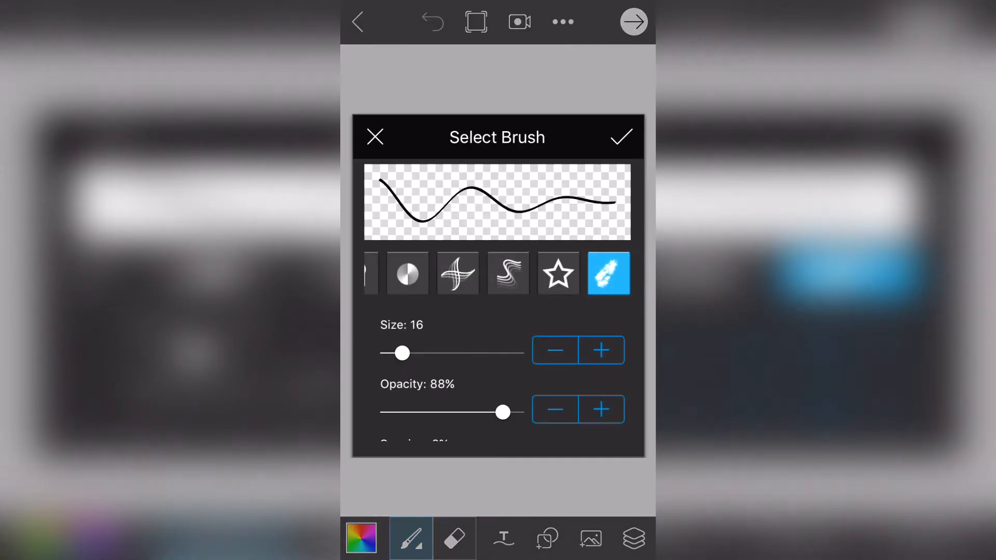
Confirm the brush settings, paint a thick black zigzag, and bring up Add Text fonts.
scroll("left", 3)
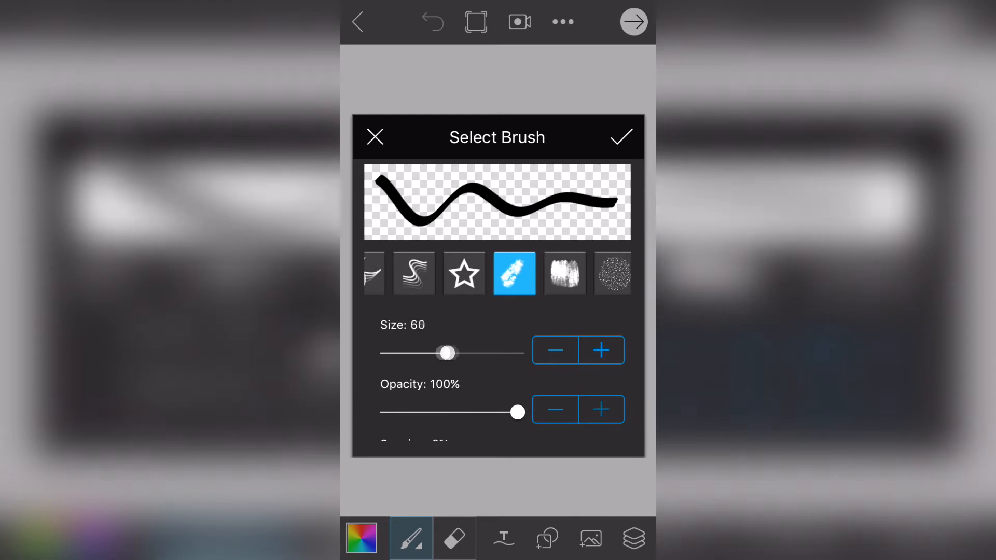
scroll("down", 3)
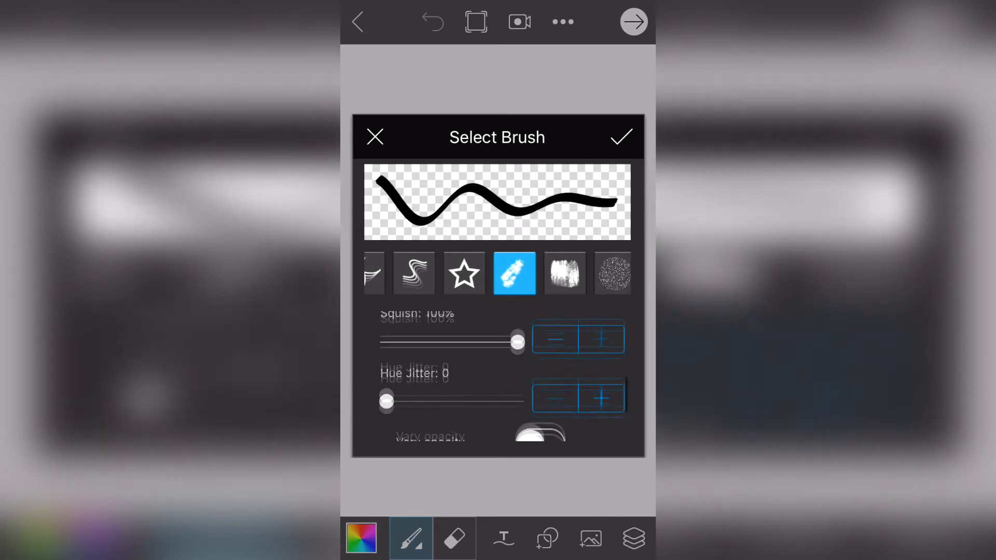
scroll("down", 3)
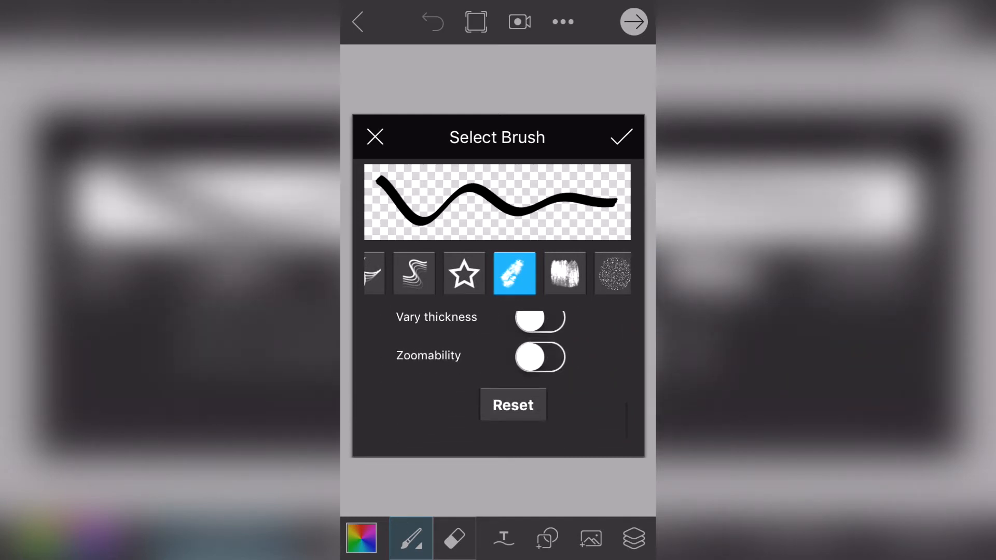
left_click(622, 136)
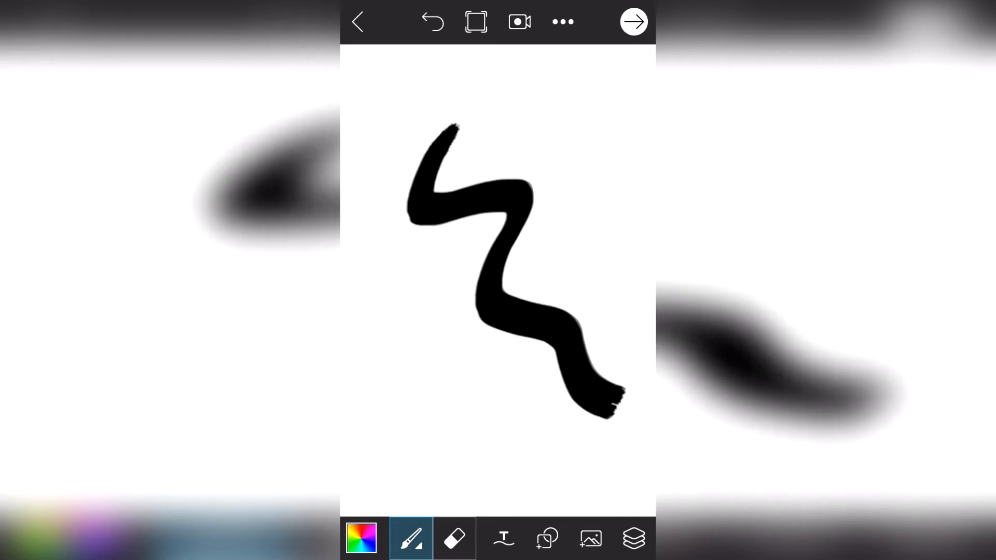
left_click(455, 538)
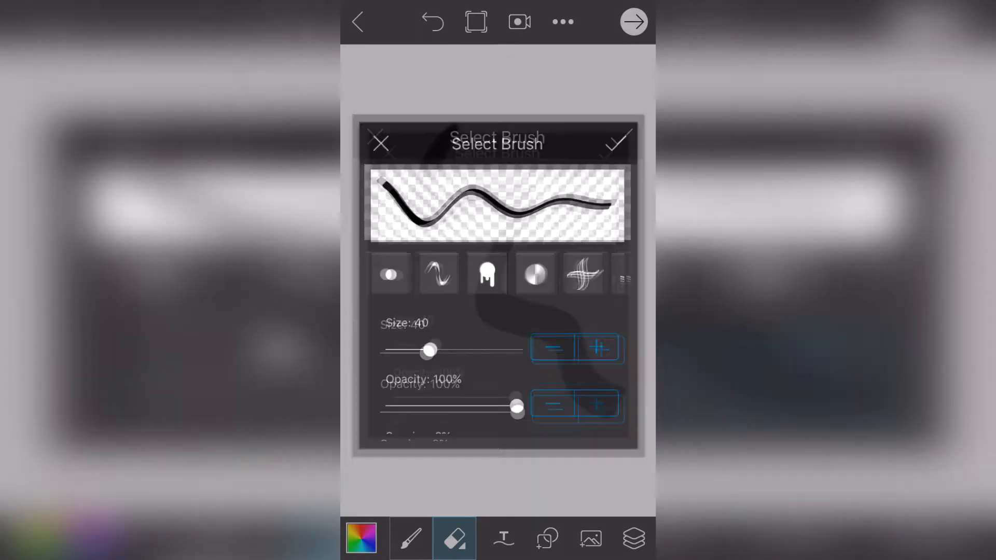
left_click(619, 142)
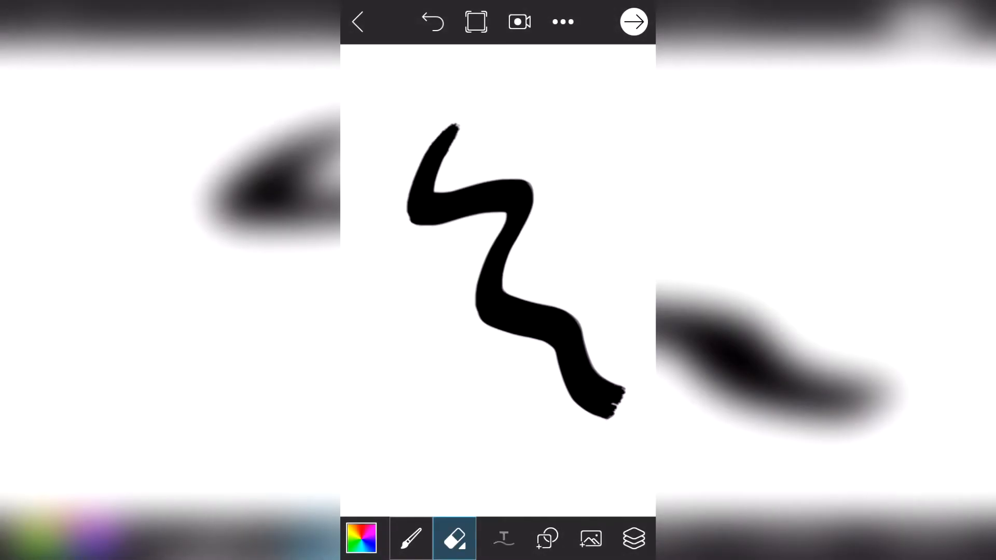
left_click(503, 539)
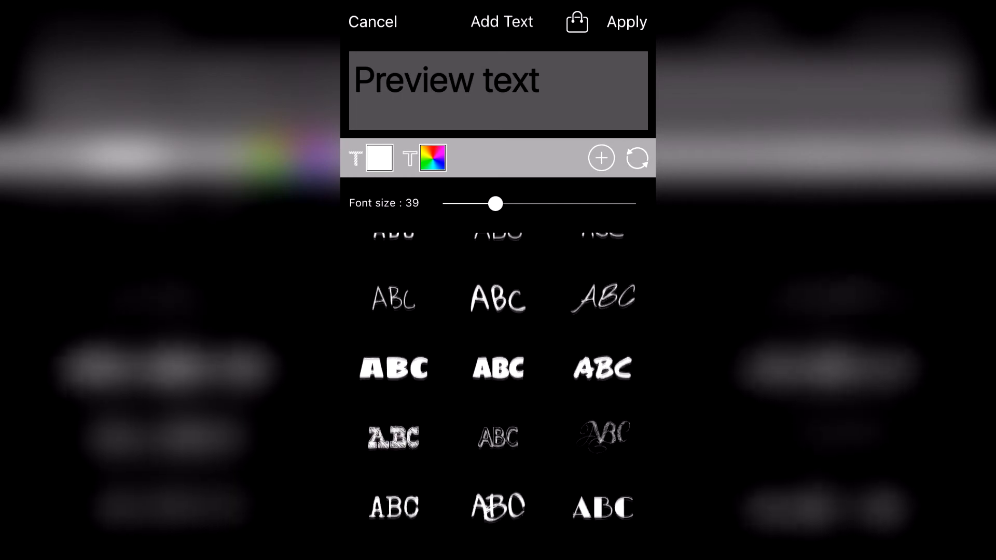
Cancel Add Text, check the Layers panel, and bring up the colour choices.
scroll("down", 3)
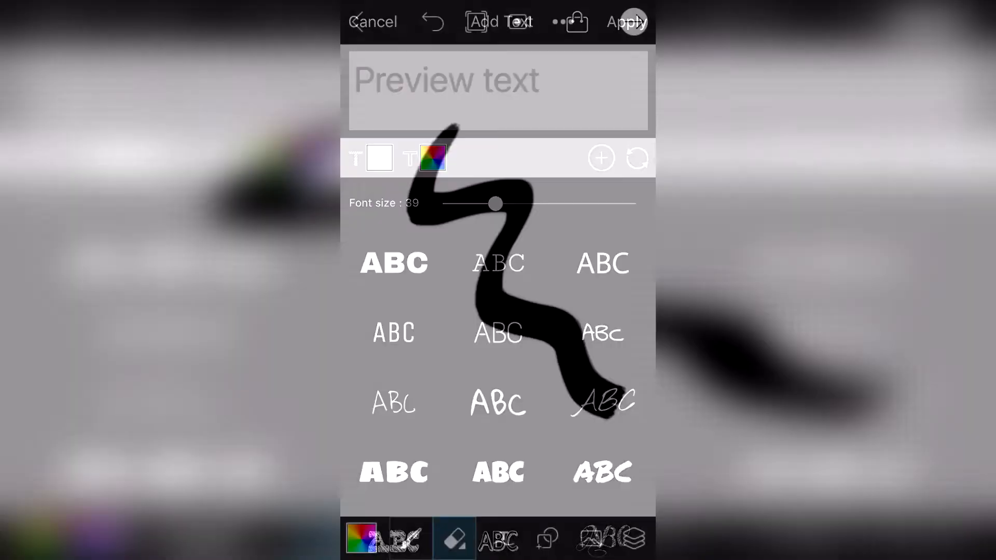
left_click(372, 21)
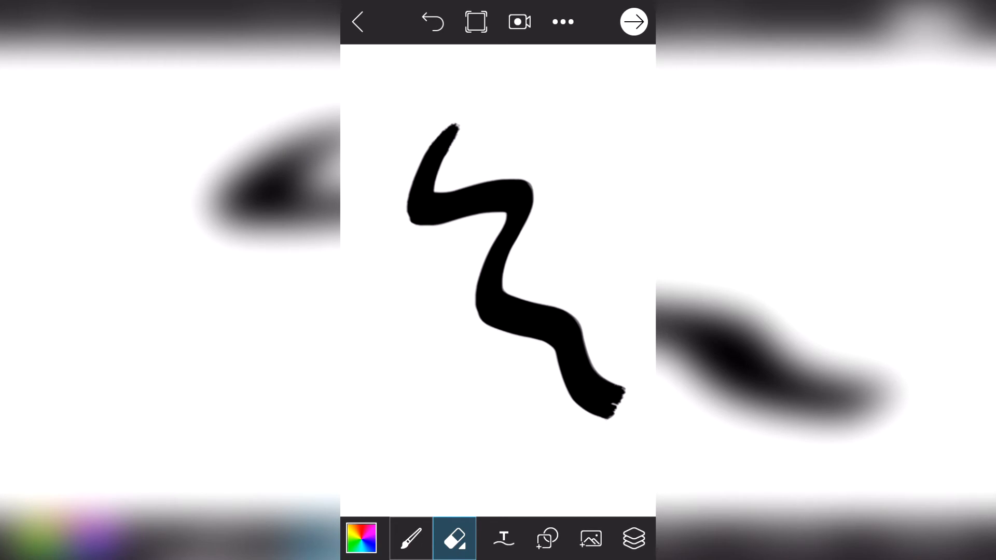
left_click(634, 538)
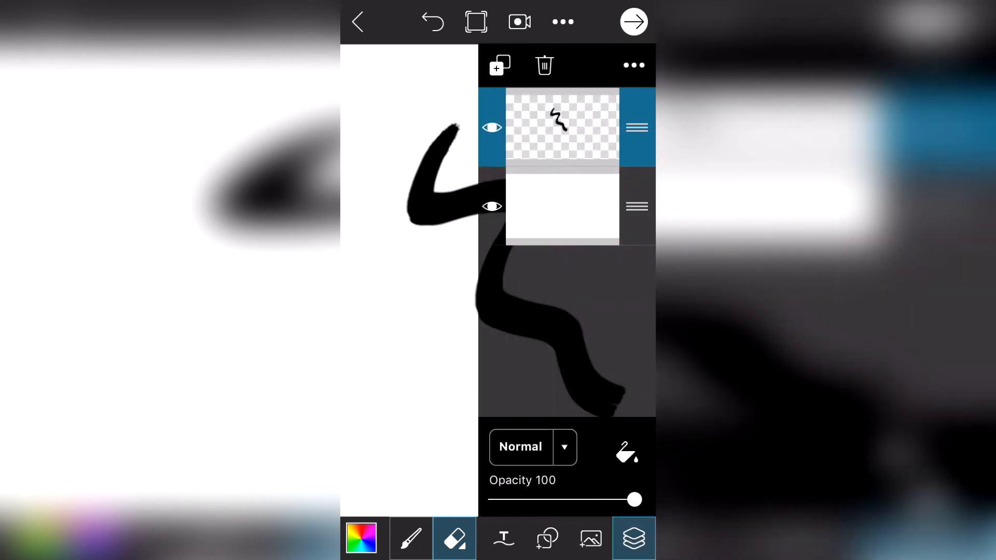
left_click(633, 539)
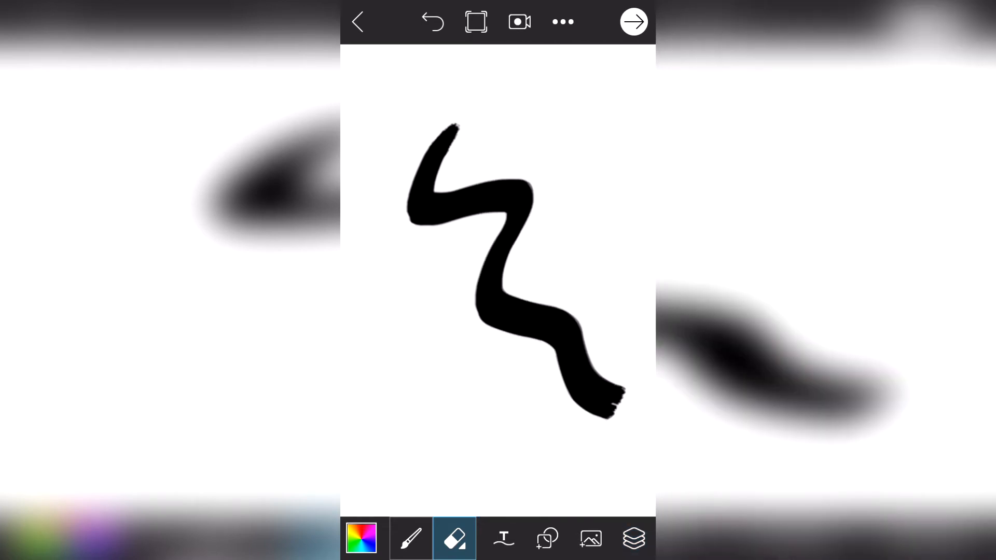
left_click(361, 538)
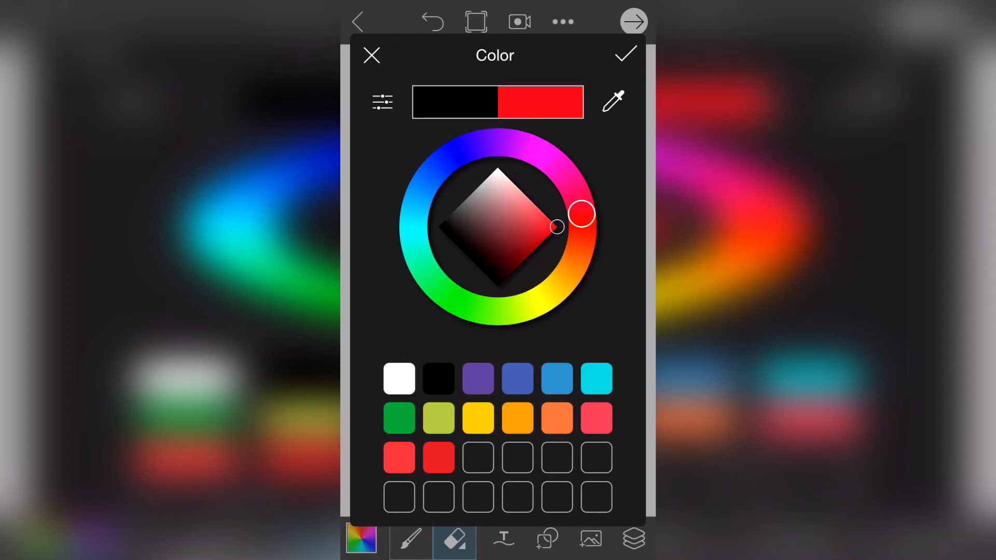
Use the HSB sliders to choose bright magenta and confirm it.
left_click(382, 102)
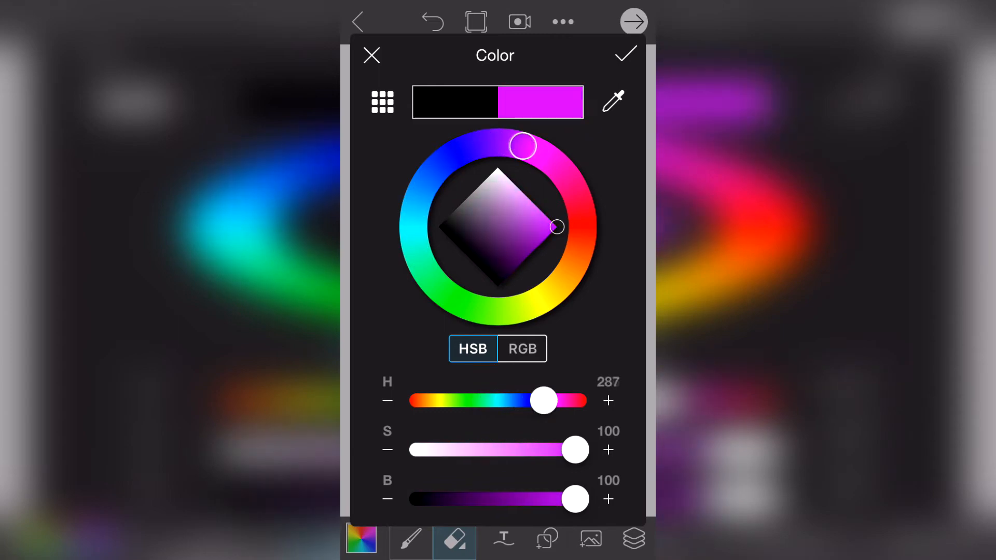
left_click(625, 54)
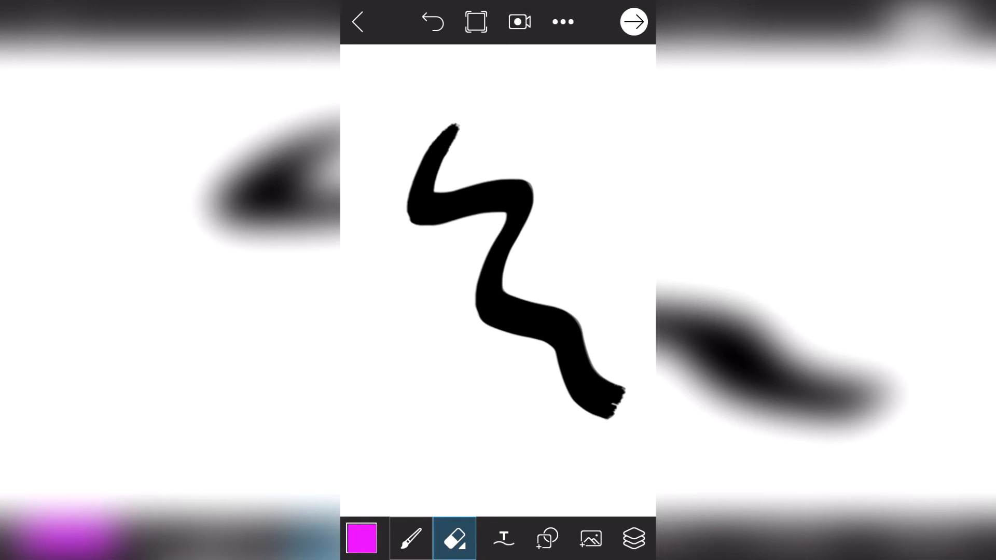
Paint a thick magenta squiggle, preview the replay video, and return to the canvas.
left_click(519, 22)
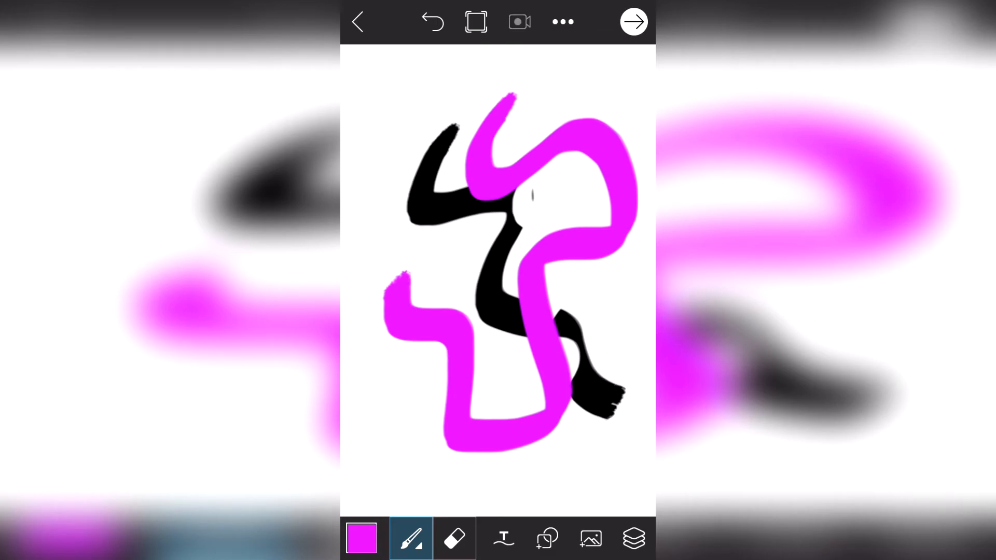
left_click(634, 21)
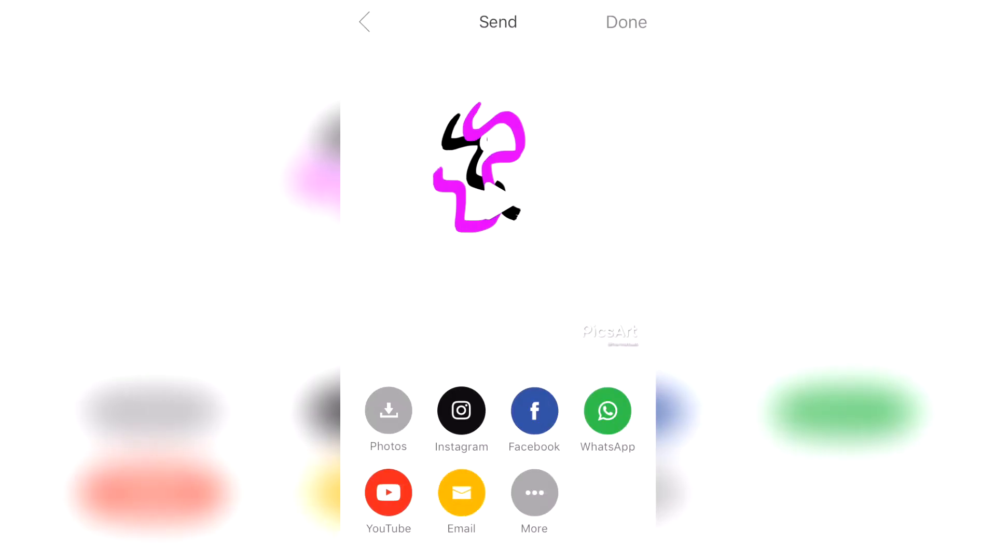
left_click(364, 22)
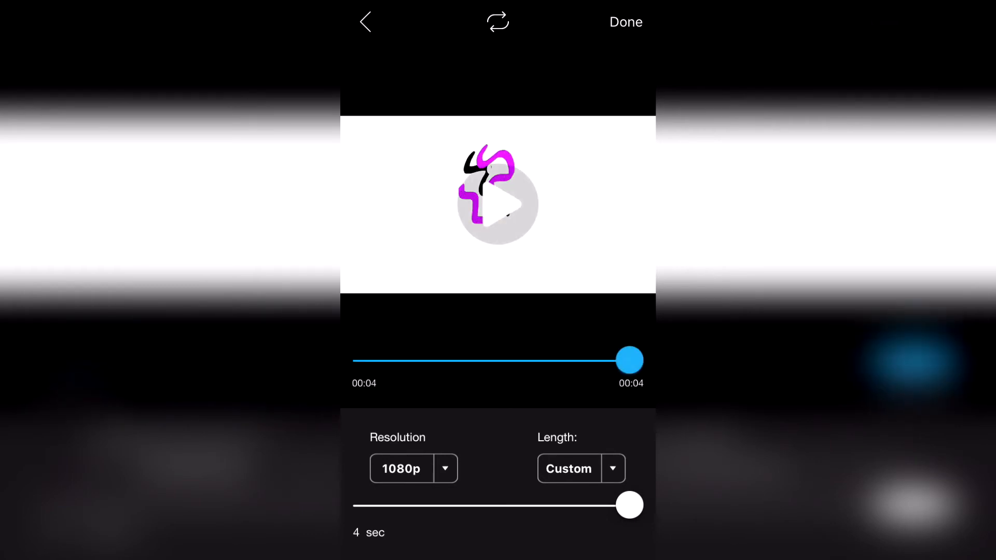
left_click(625, 22)
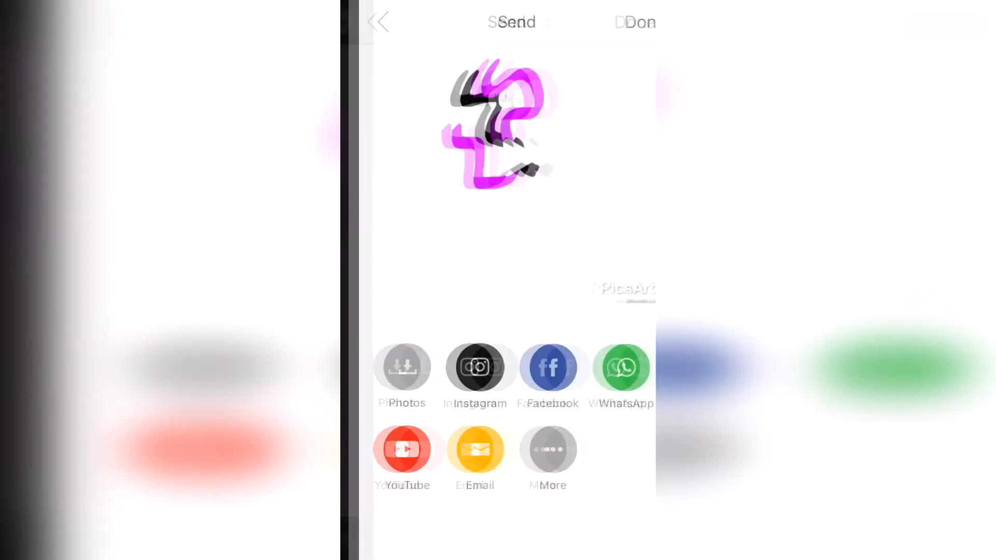
left_click(379, 22)
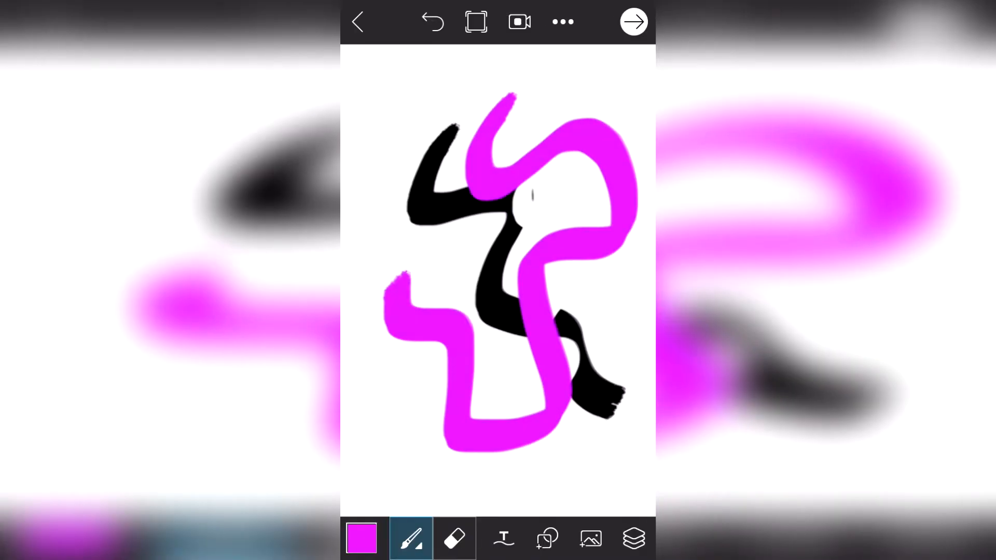
Erase most of the black and magenta scribbles with a size-128 eraser, then leave PicsArt.
left_click(455, 538)
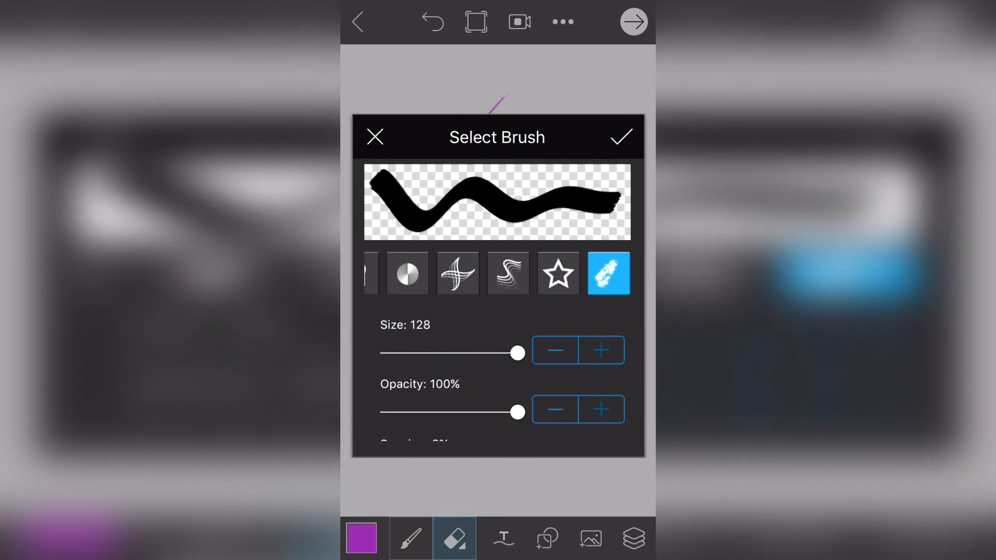
left_click(622, 137)
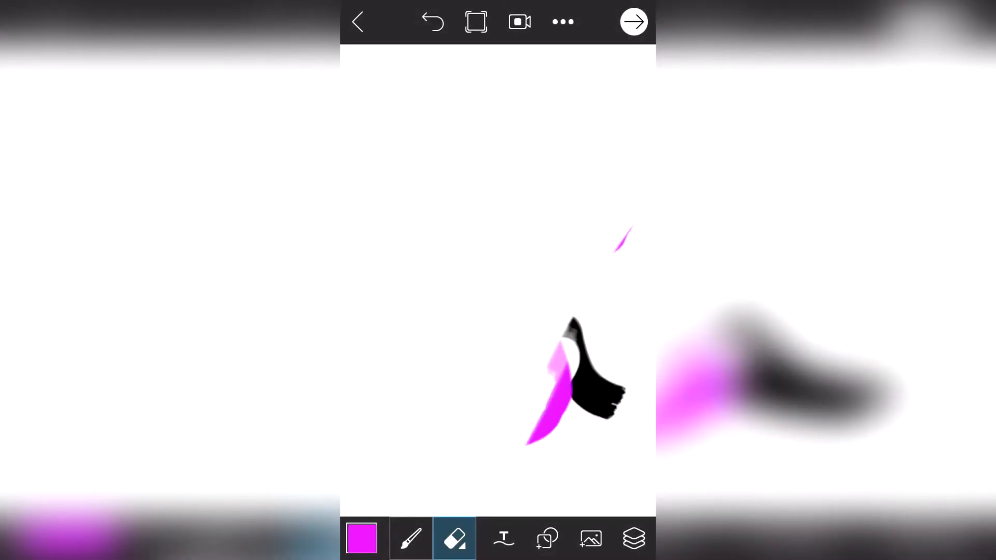
left_click(357, 22)
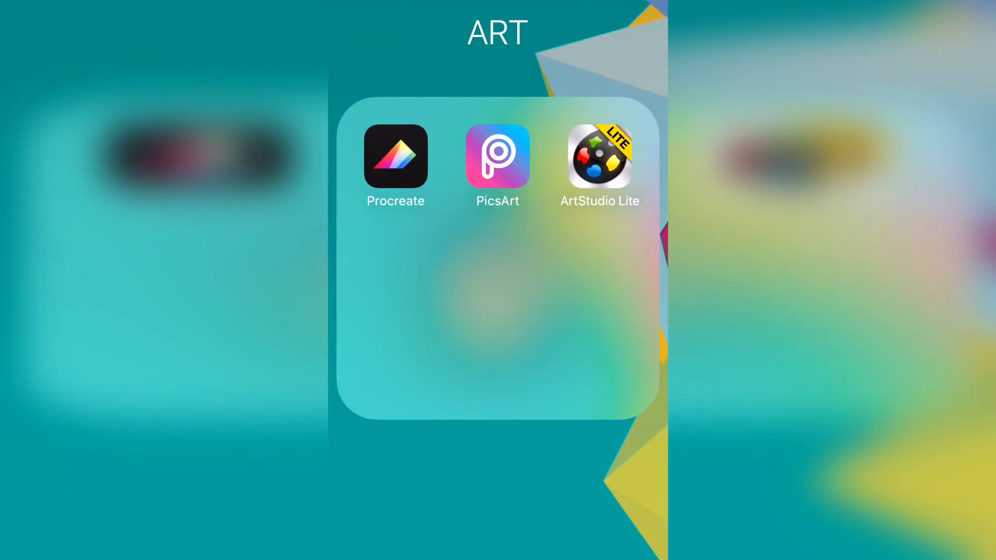
Launch ArtStudio Lite from the ART folder.
left_click(599, 157)
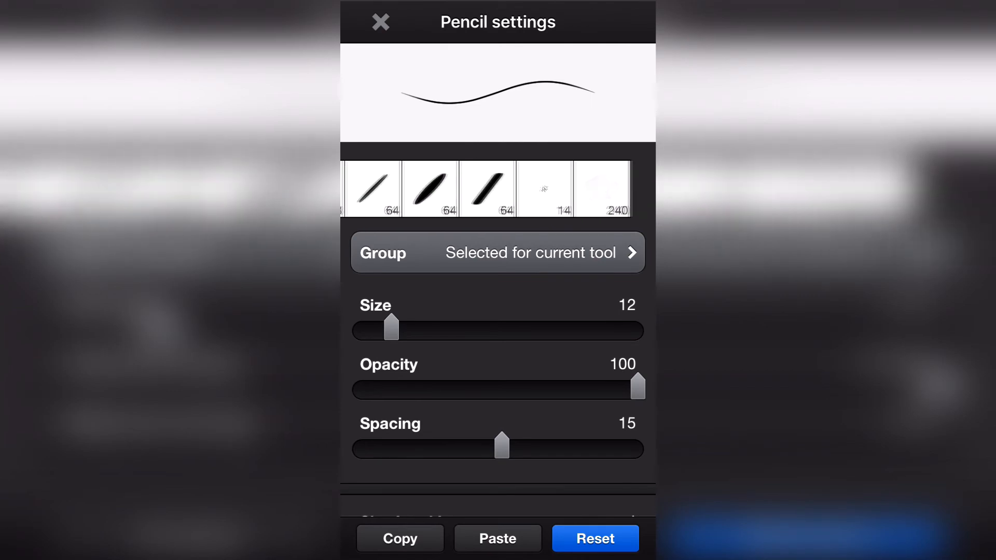
Scroll through the pencil size, opacity, spacing and lead-in/lead-out sliders.
scroll("up", 3)
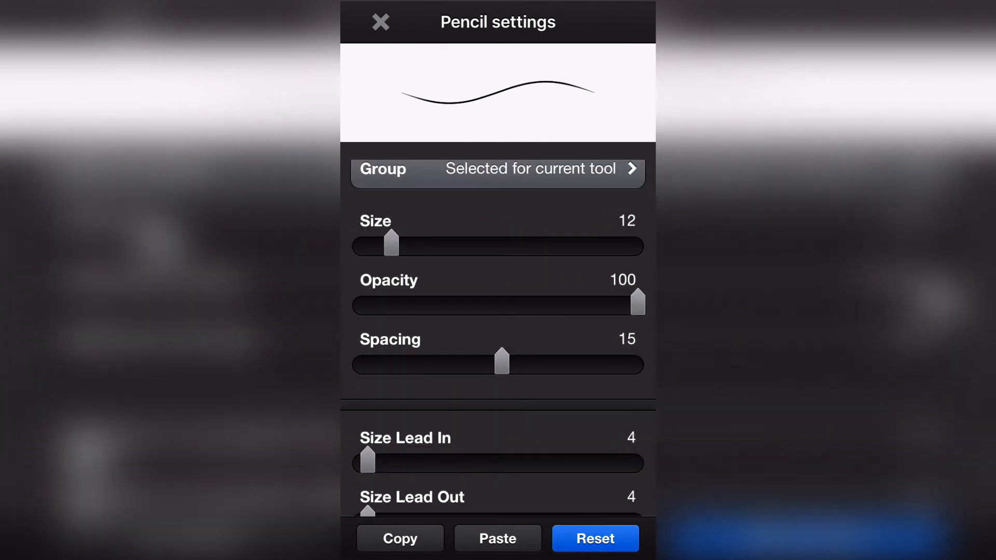
scroll("down", 3)
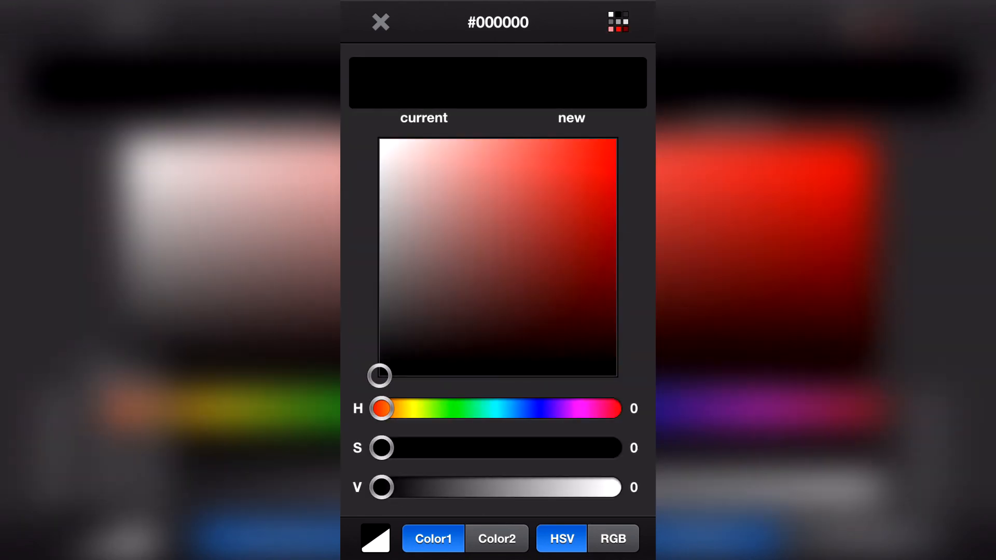
Browse the colour swatch grid and close the picker, keeping black selected.
left_click(616, 21)
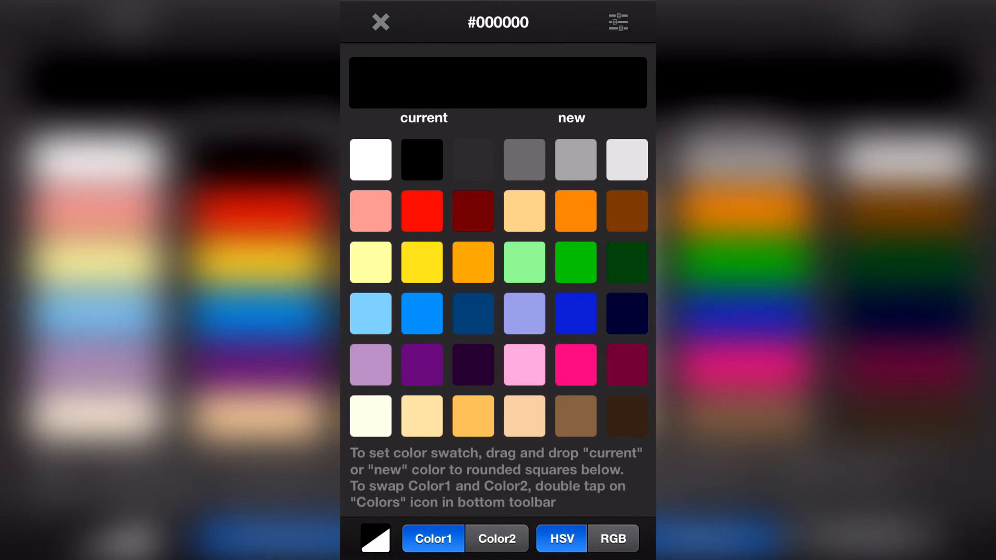
left_click(379, 21)
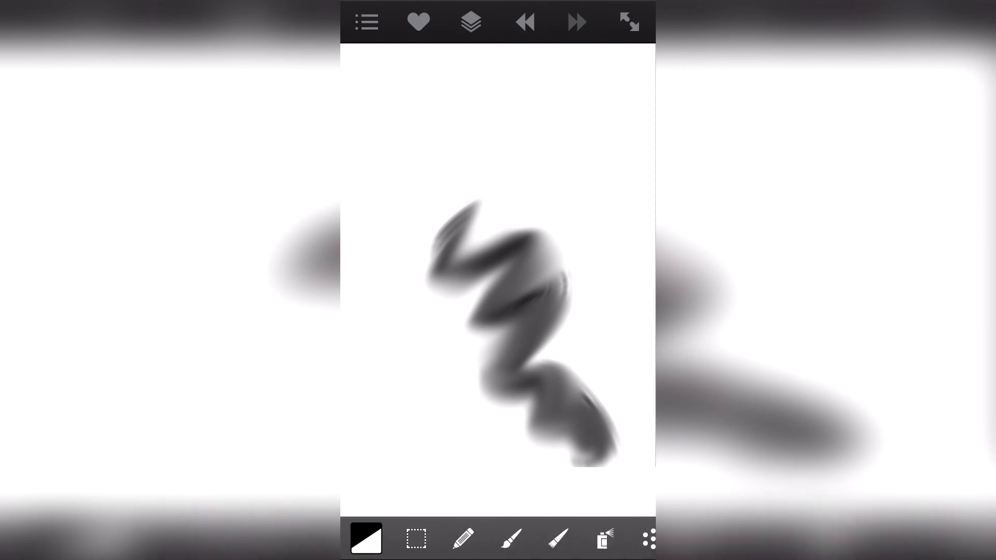
Glance at the layers list, then undo the blur to restore the streaky black scribble.
left_click(470, 22)
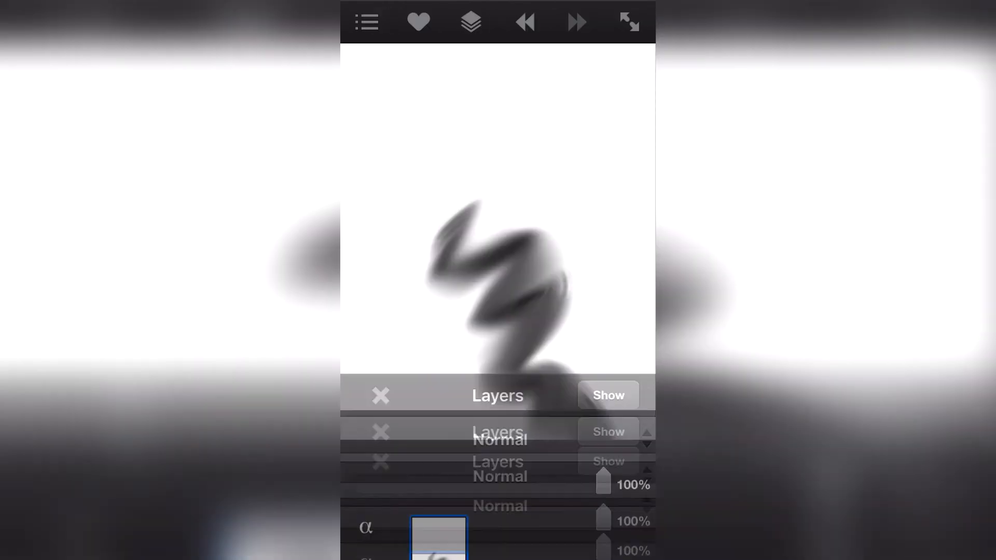
left_click(380, 396)
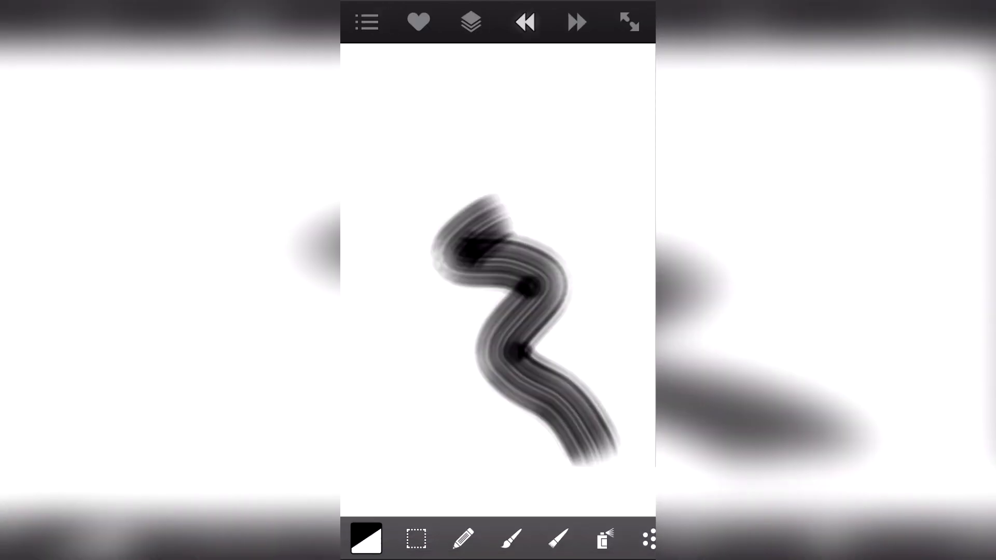